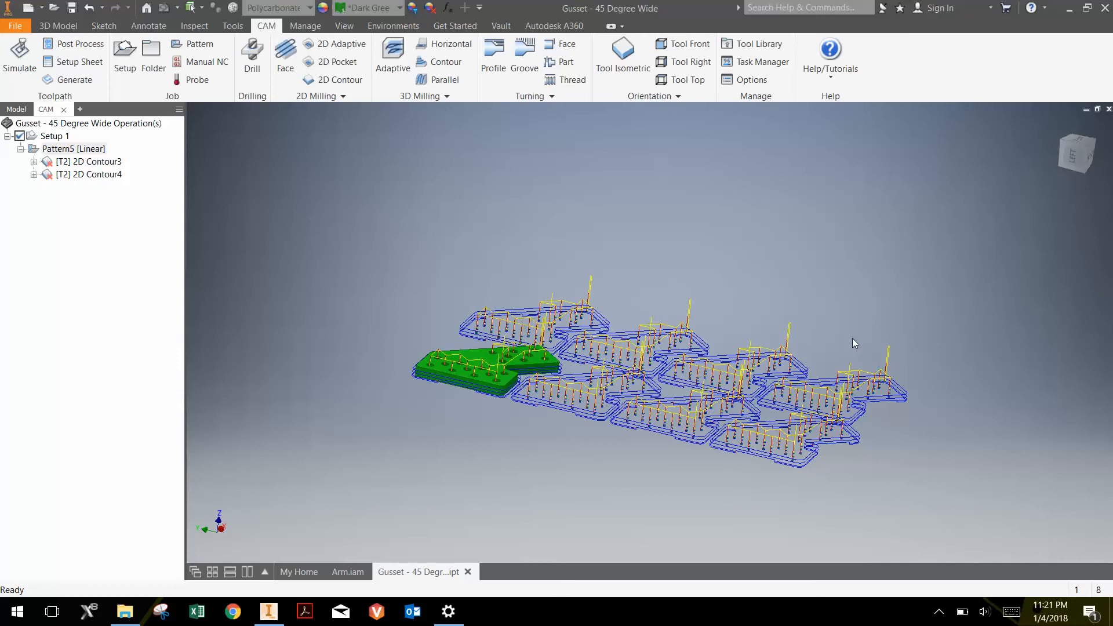
mouse_move(856, 337)
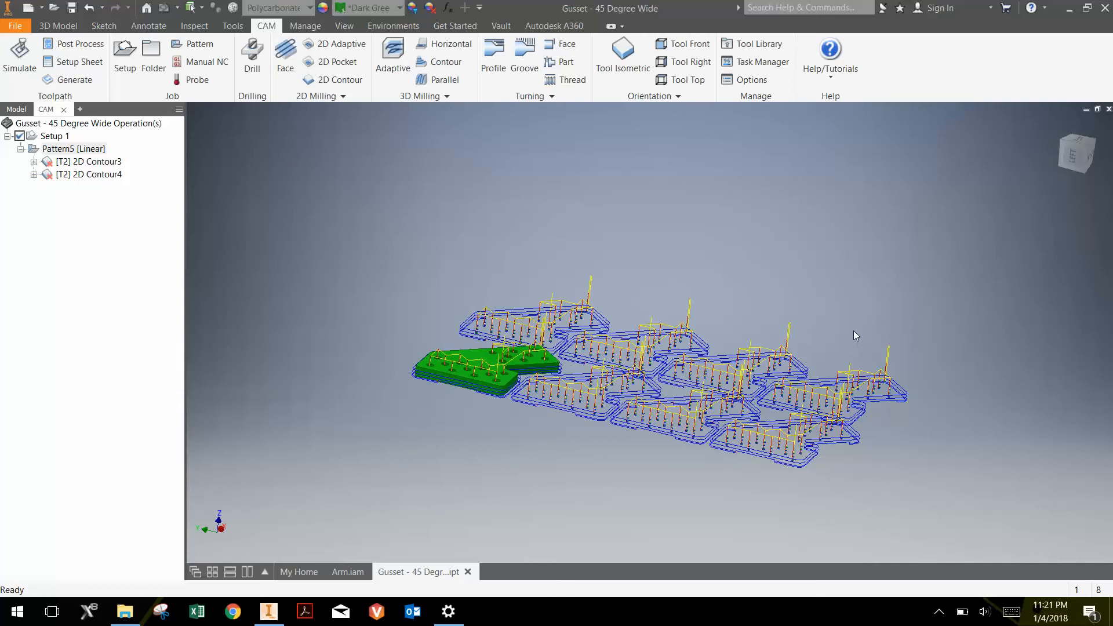
mouse_move(846, 346)
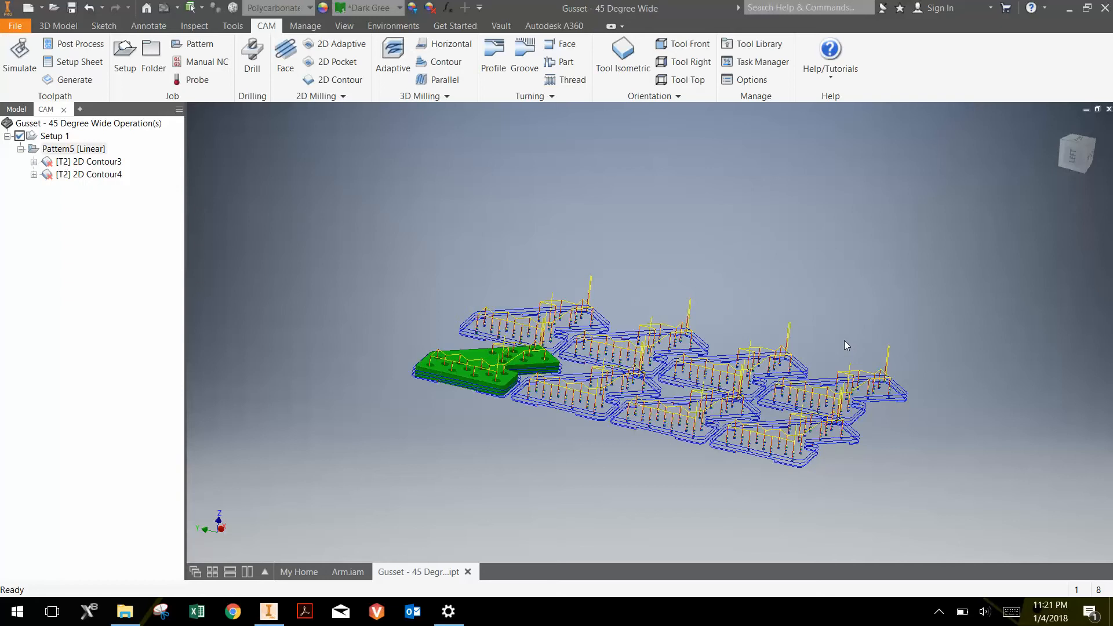
mouse_move(861, 353)
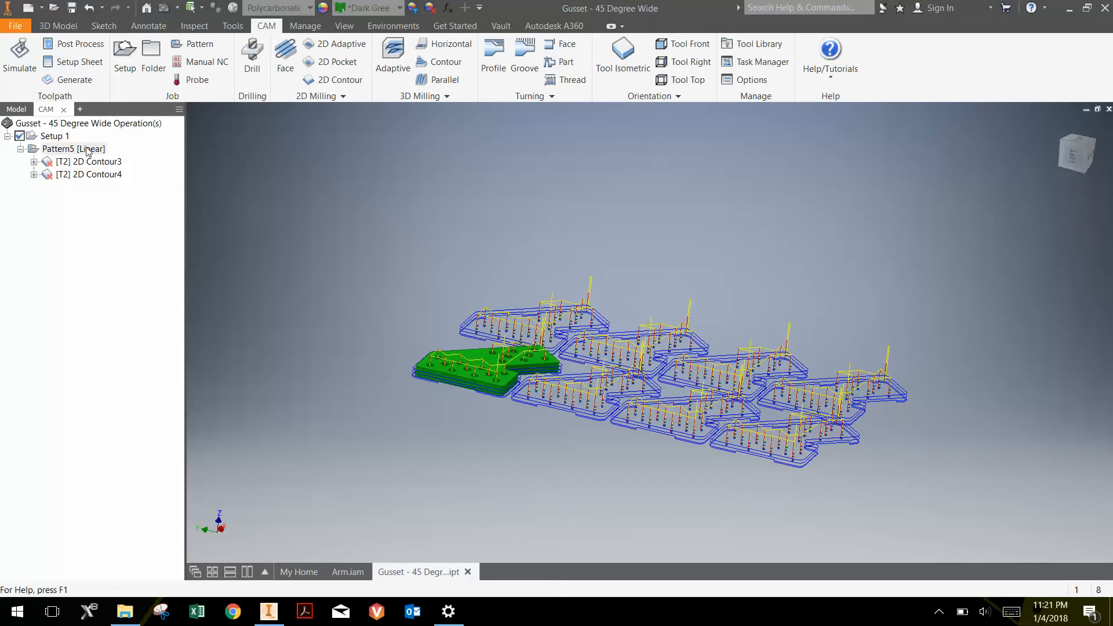
Step: Regenerate the Pattern5 contour toolpaths, then pick Setup 1 of the gusset for posting
left_click(75, 148)
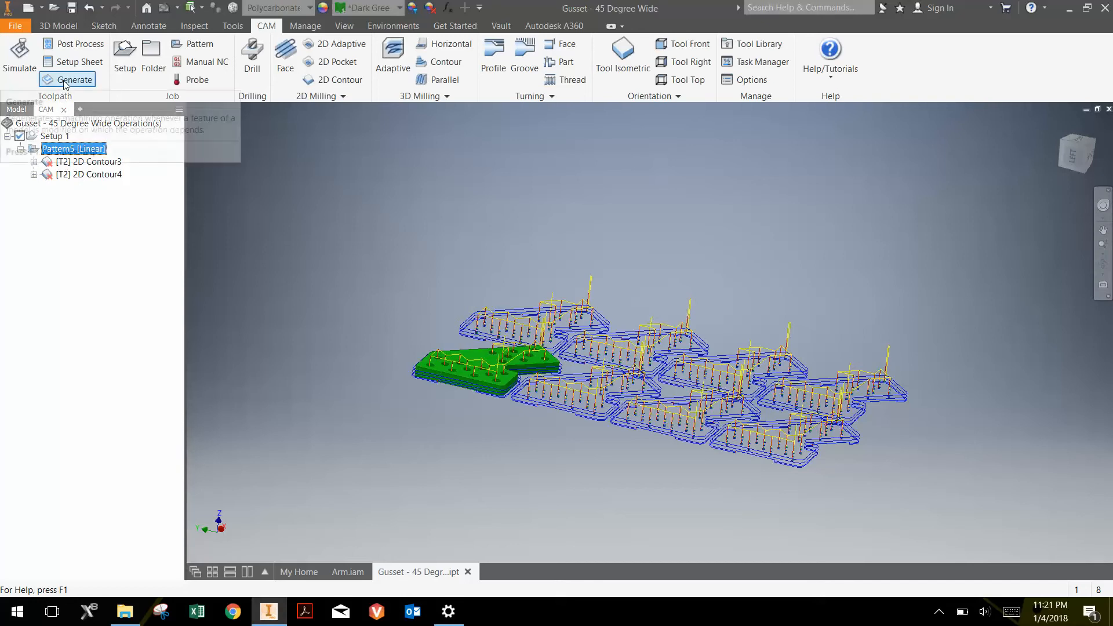
mouse_move(65, 175)
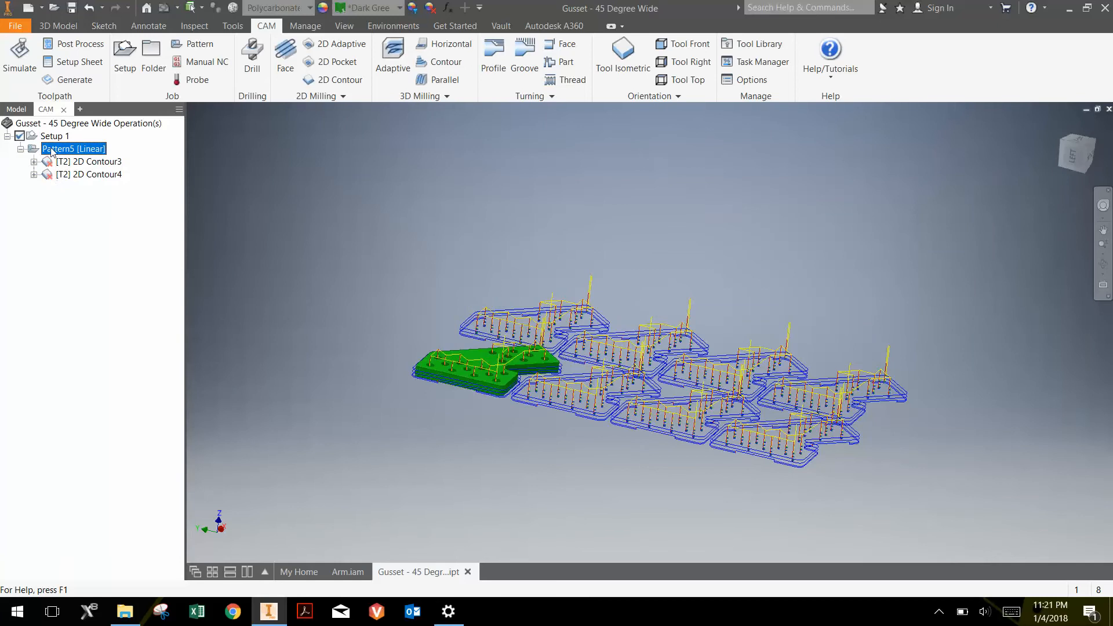
mouse_move(72, 80)
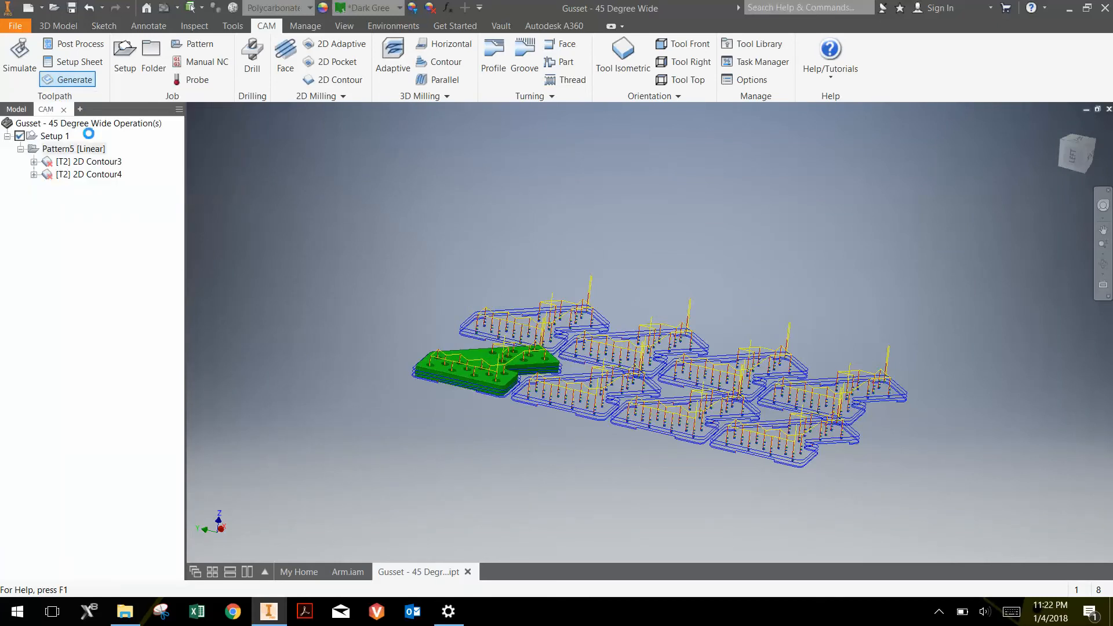
left_click(67, 79)
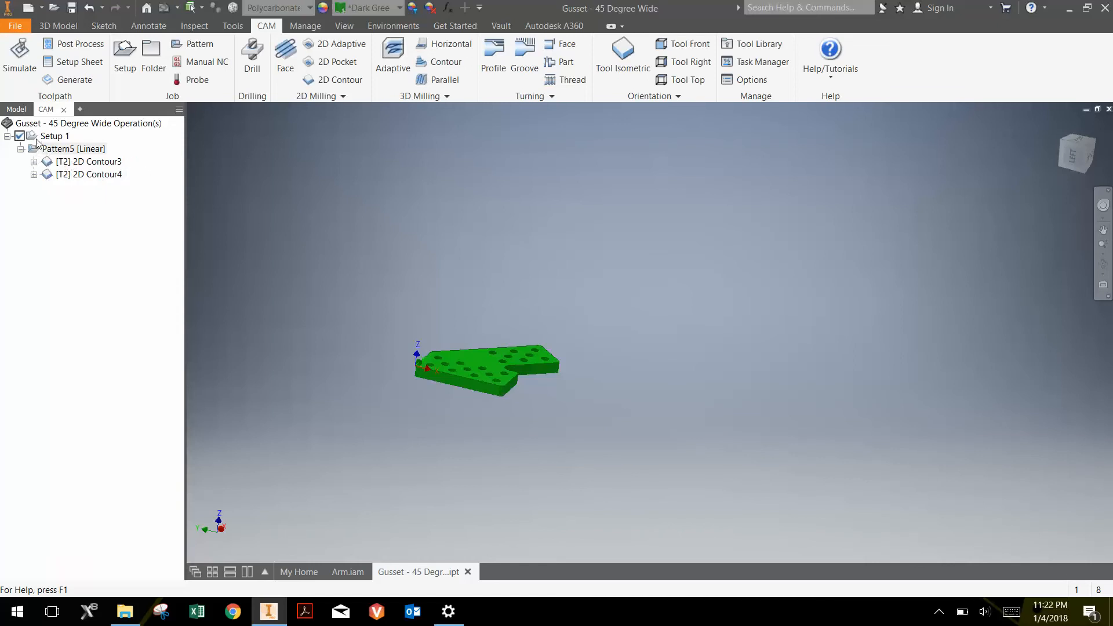
left_click(55, 136)
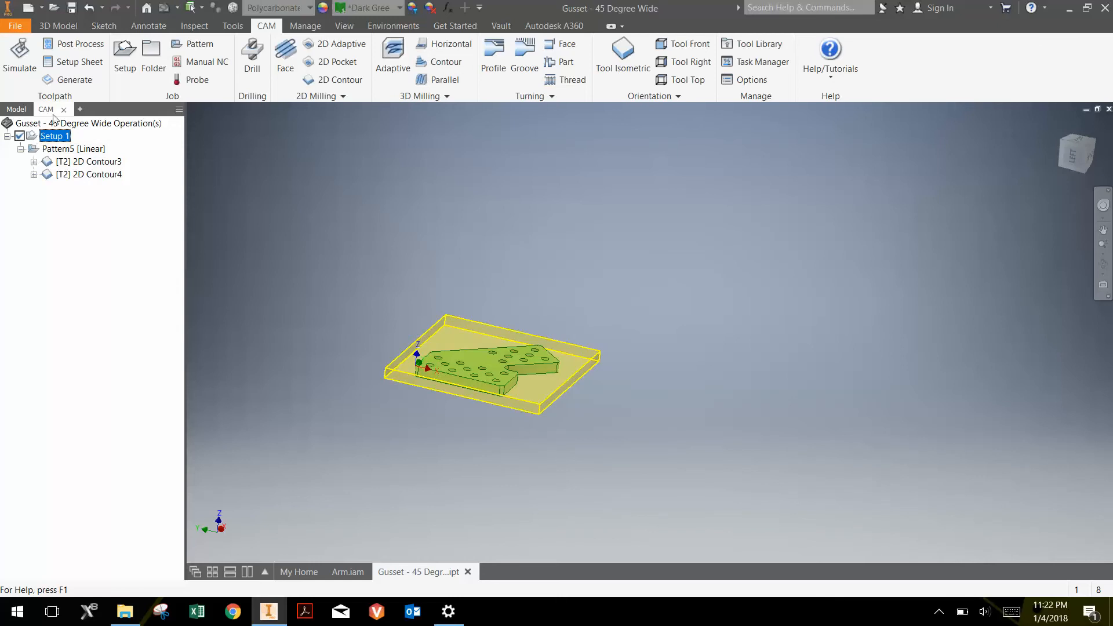
Step: Choose Tormach PathPilot as the post configuration with output folder D:
left_click(78, 43)
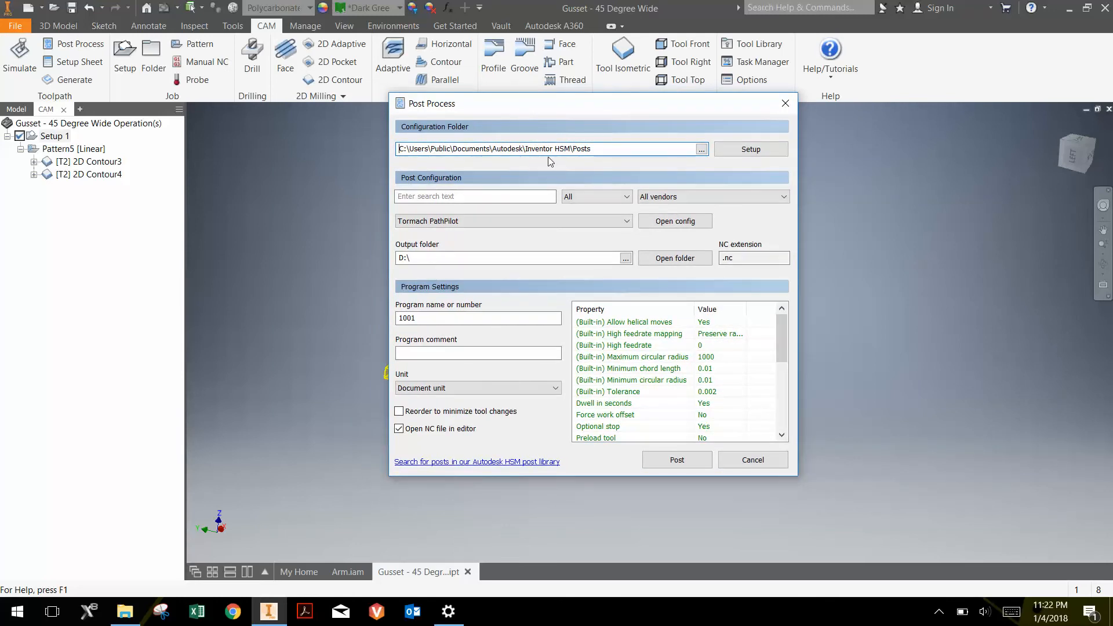
mouse_move(600, 166)
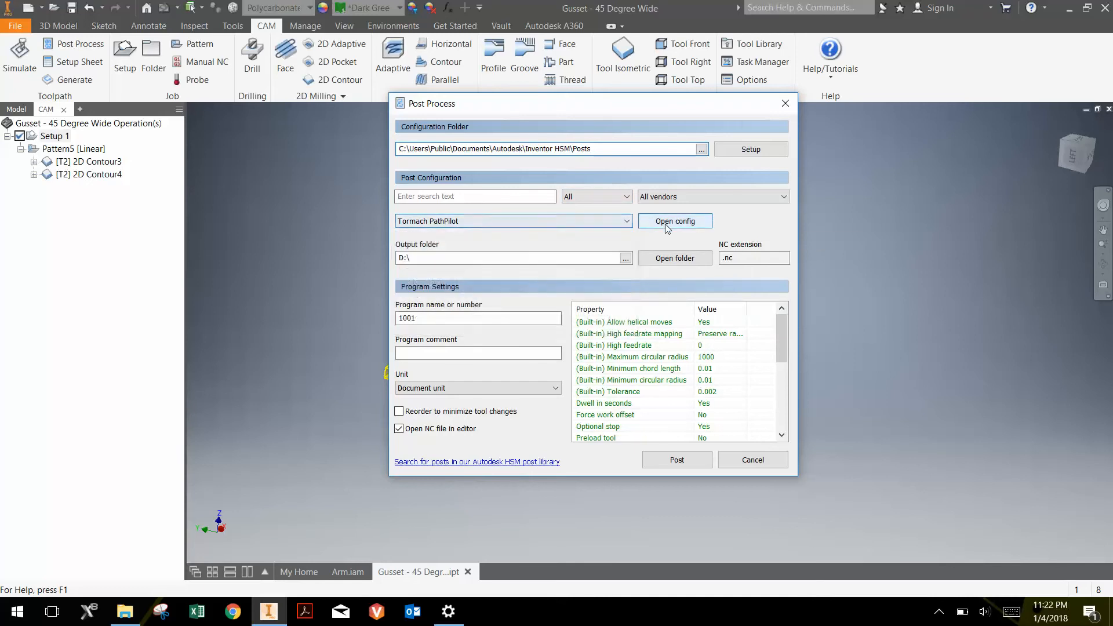
mouse_move(511, 221)
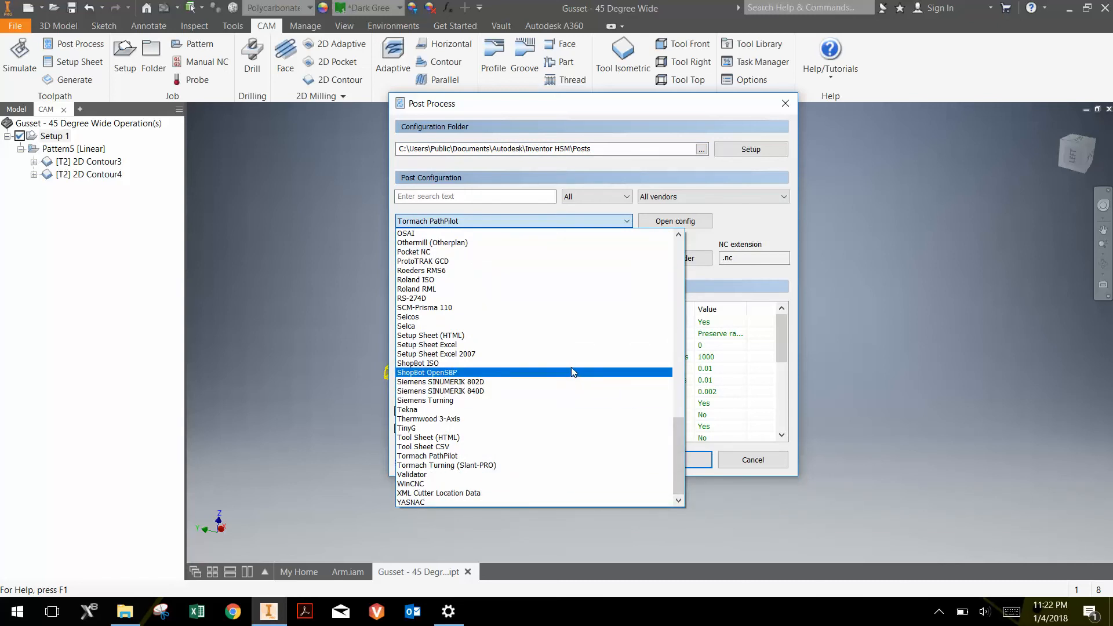
left_click(428, 419)
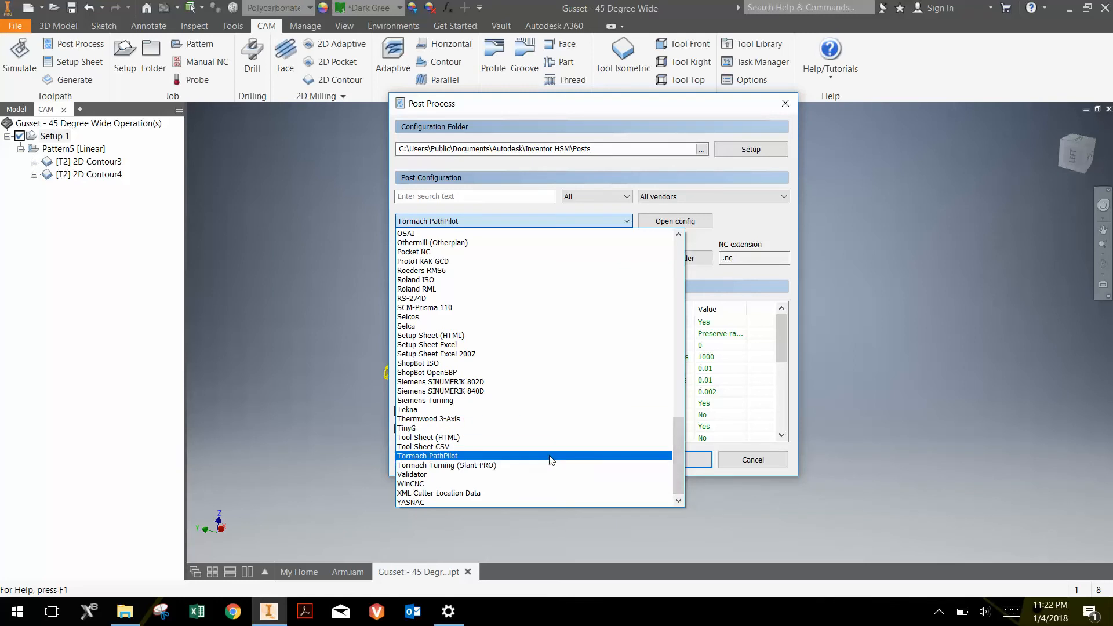
left_click(428, 456)
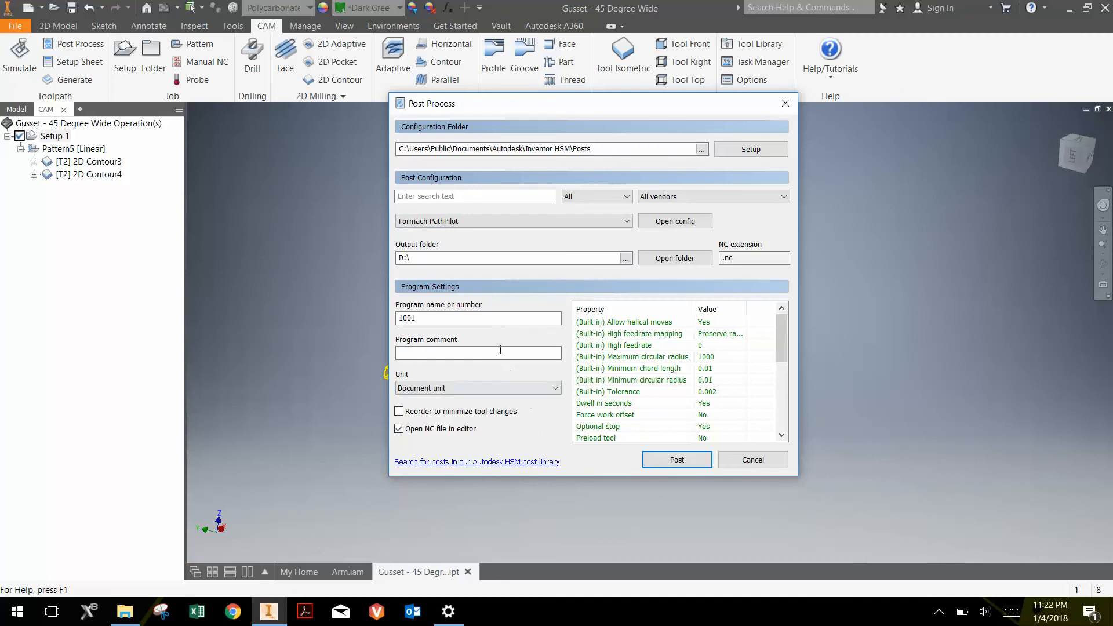
mouse_move(426, 318)
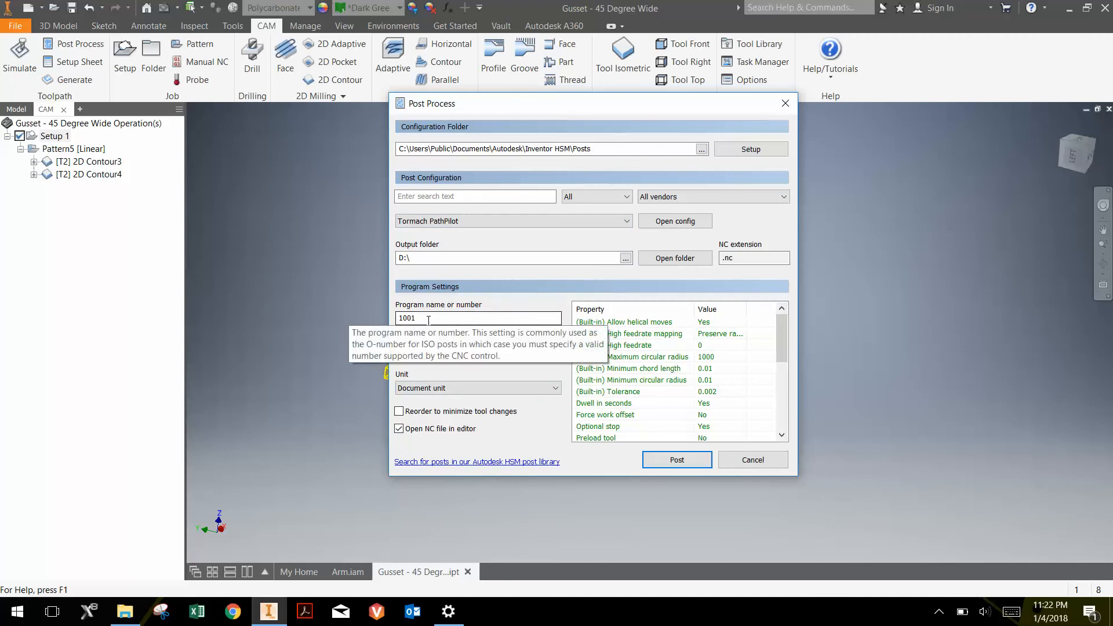
mouse_move(435, 317)
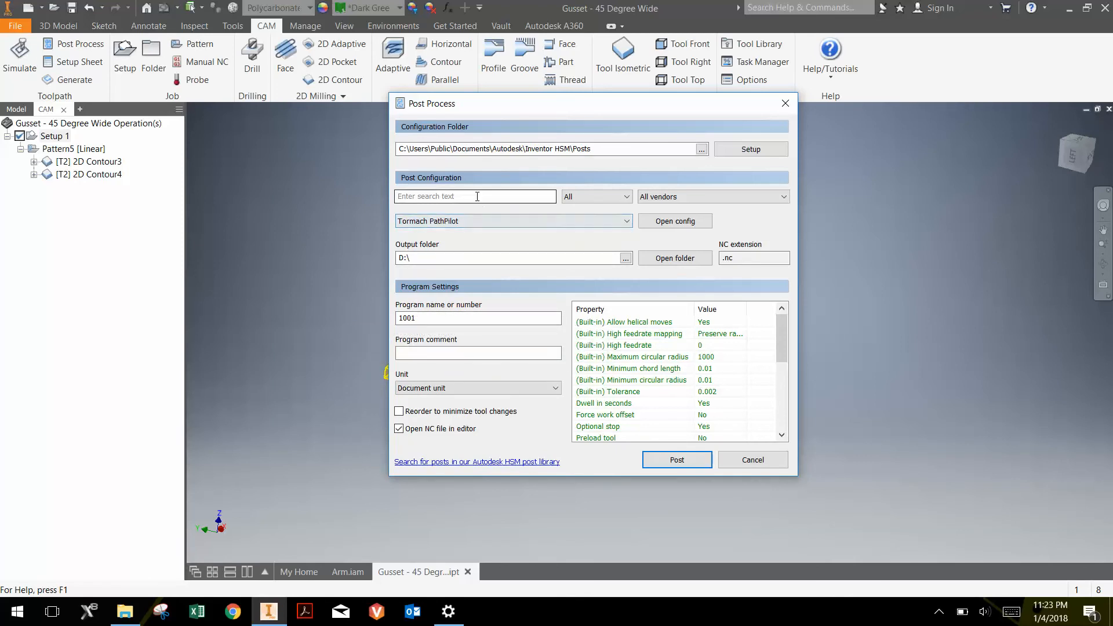
mouse_move(676, 459)
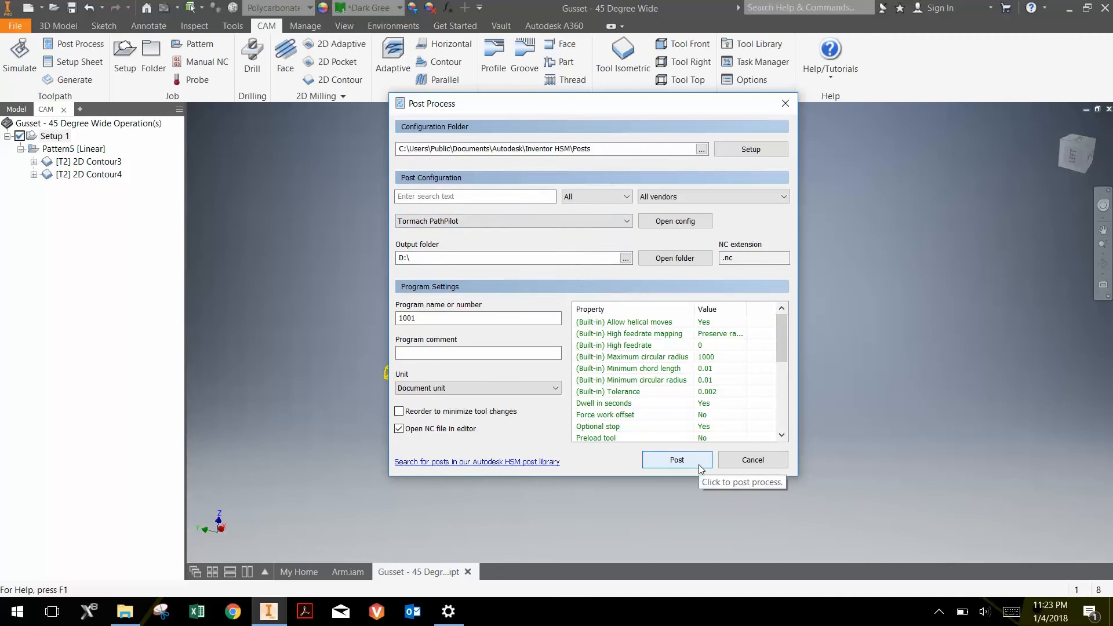
Step: Post program 1001 to the Desktop with the file name TestPart
left_click(676, 461)
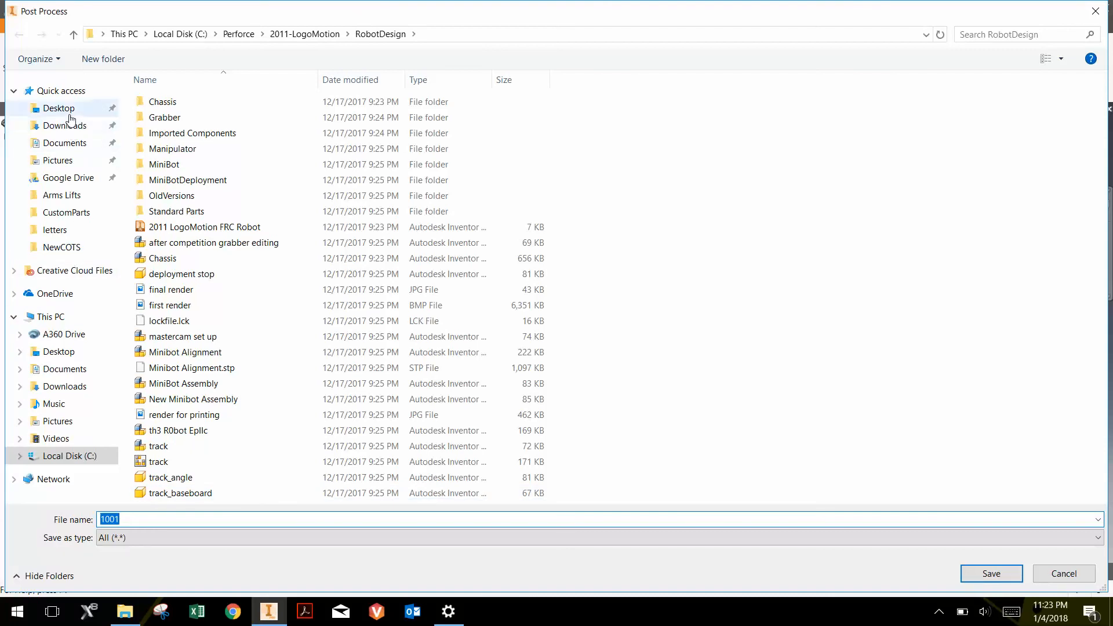
left_click(57, 108)
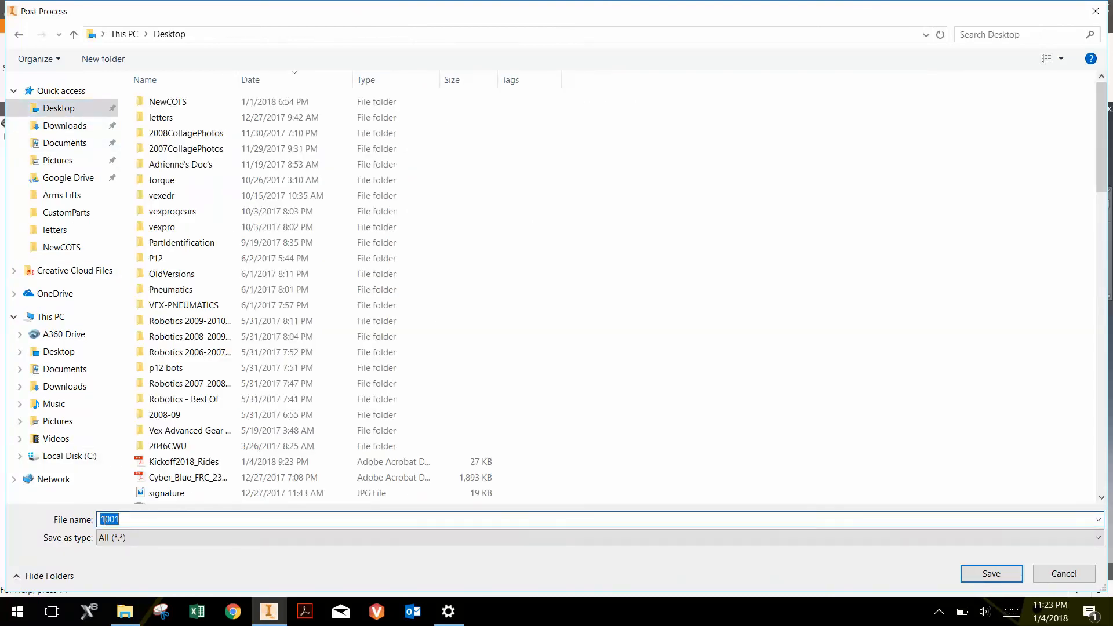
type("Tes")
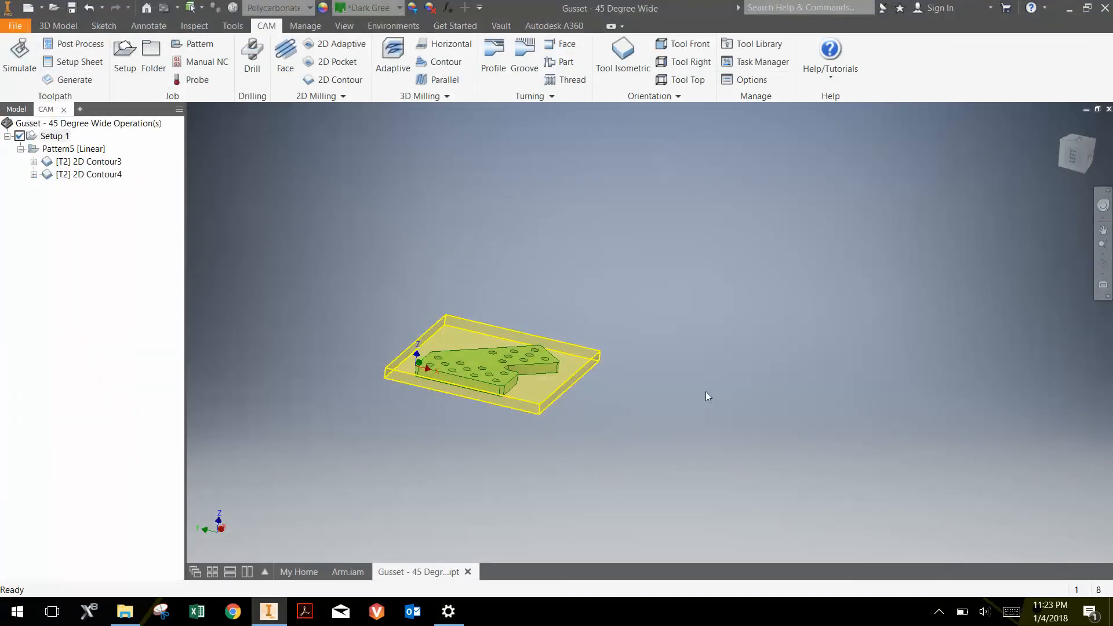
mouse_move(656, 354)
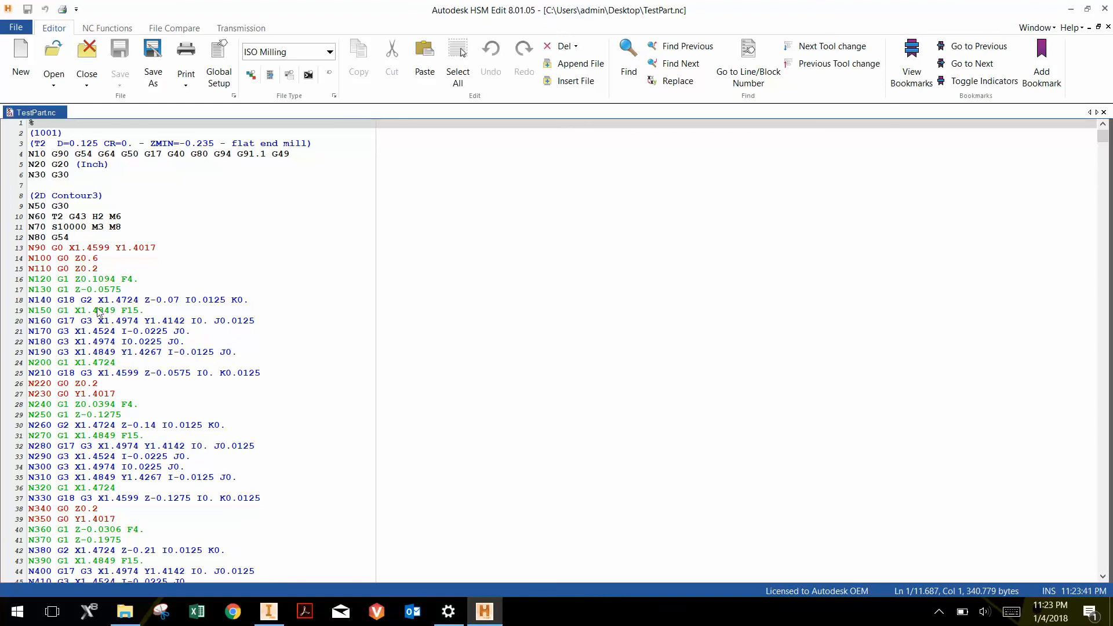
Step: Scroll the TestPart.nc listing past the header into the 2D Contour3 moves
scroll("down", 3)
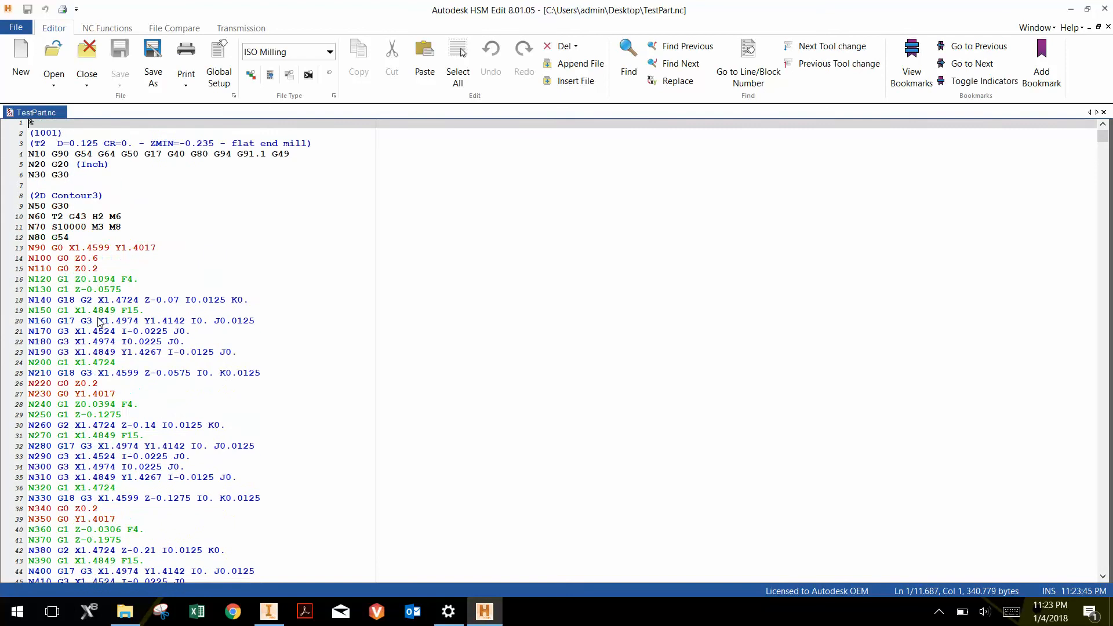
scroll("down", 3)
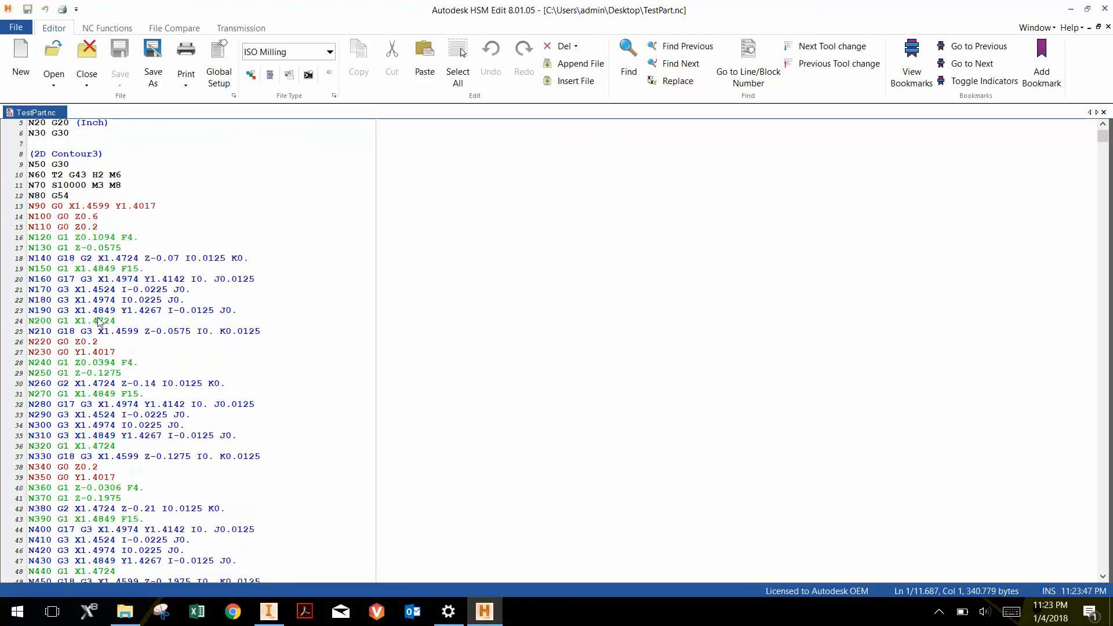